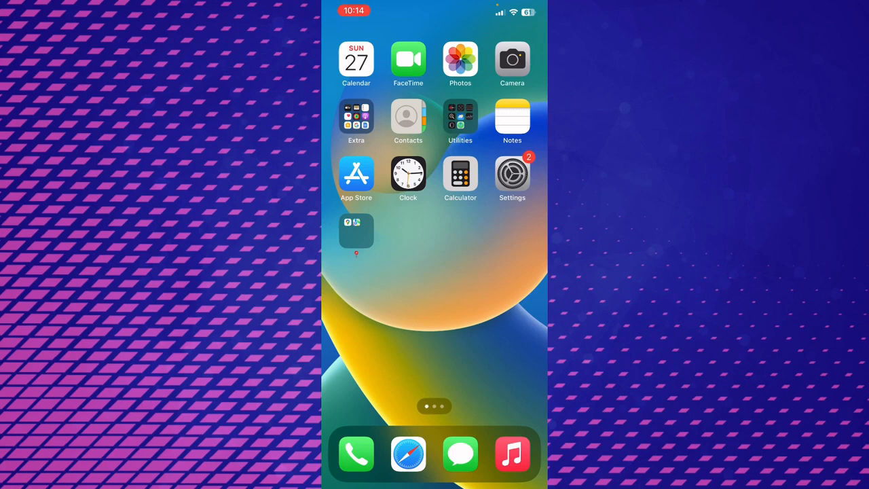
# Launch the App Store from the home screen onto its Search tab
pyautogui.click(356, 174)
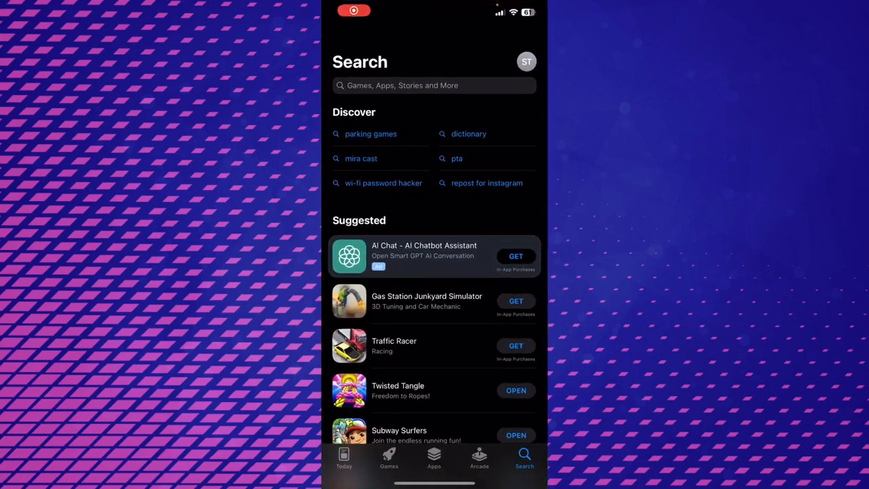
pyautogui.scroll(3)
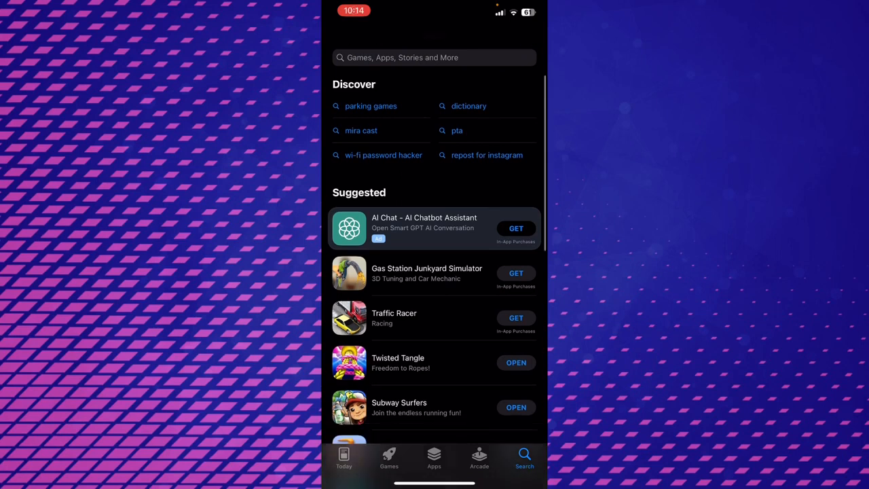
pyautogui.scroll(-3)
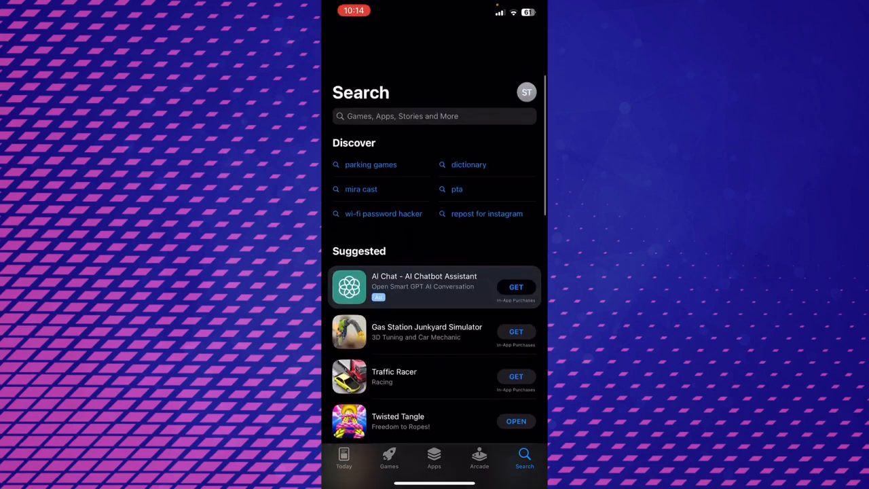
# Search the App Store for 'temu'
pyautogui.click(434, 115)
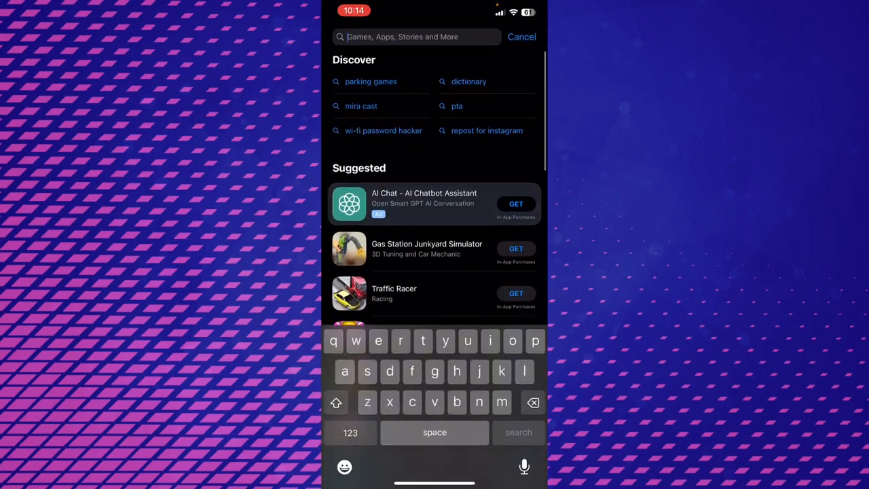
pyautogui.write('temu')
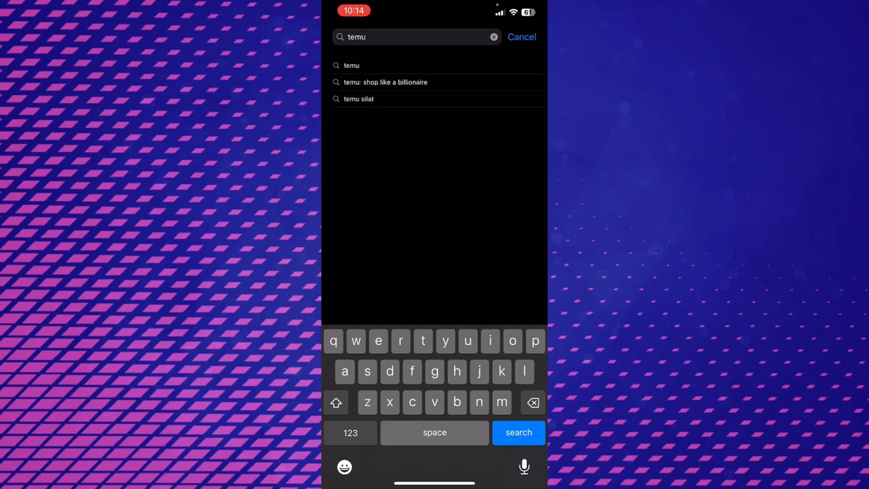
pyautogui.click(518, 432)
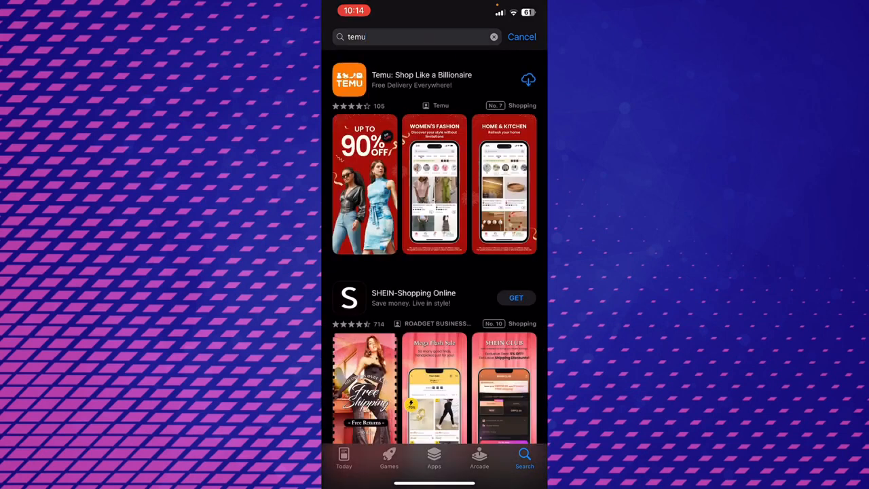
# Look over the results and go to the Temu: Shop Like a Billionaire app page
pyautogui.scroll(-3)
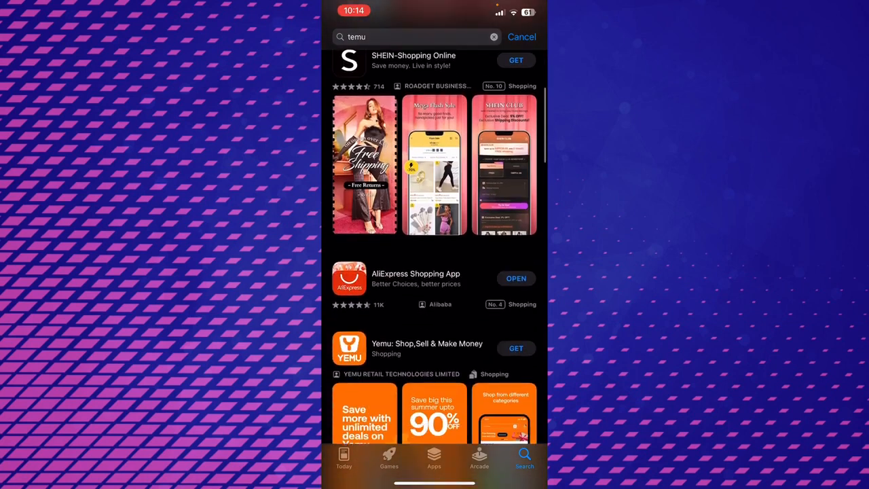
pyautogui.scroll(3)
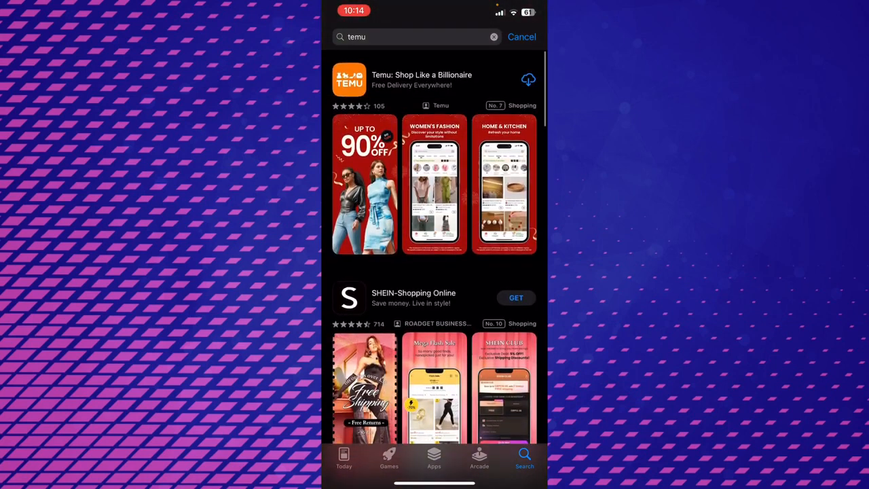
pyautogui.click(421, 79)
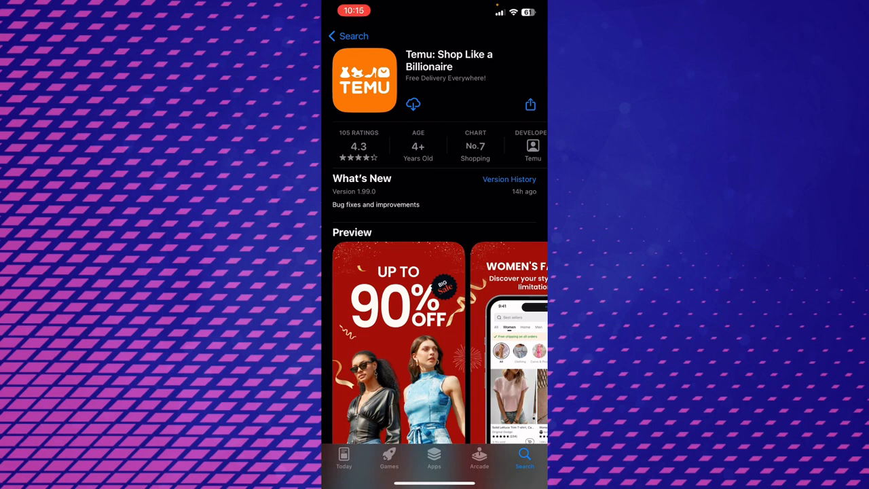
# Download Temu, wait for it to finish, and launch it
pyautogui.click(413, 104)
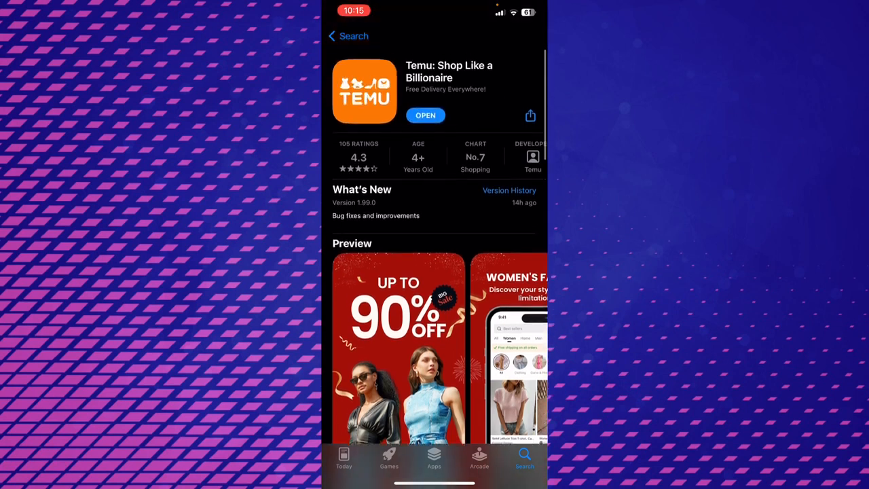
pyautogui.scroll(3)
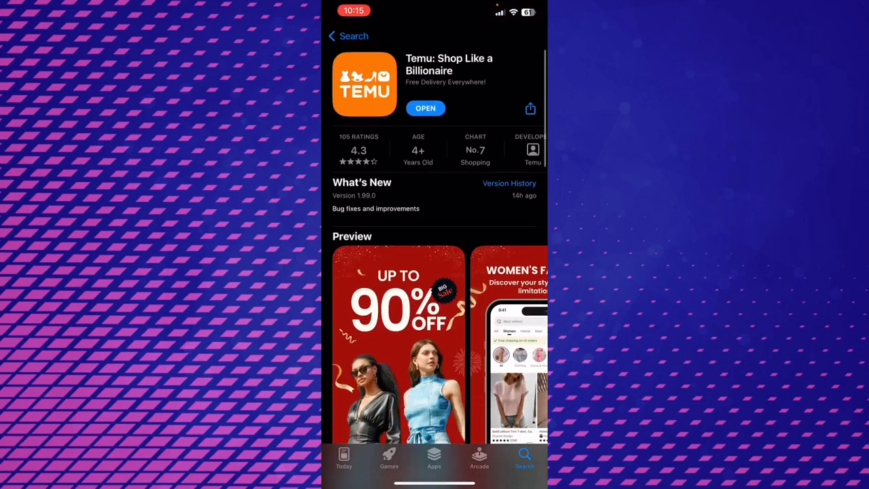
pyautogui.click(425, 108)
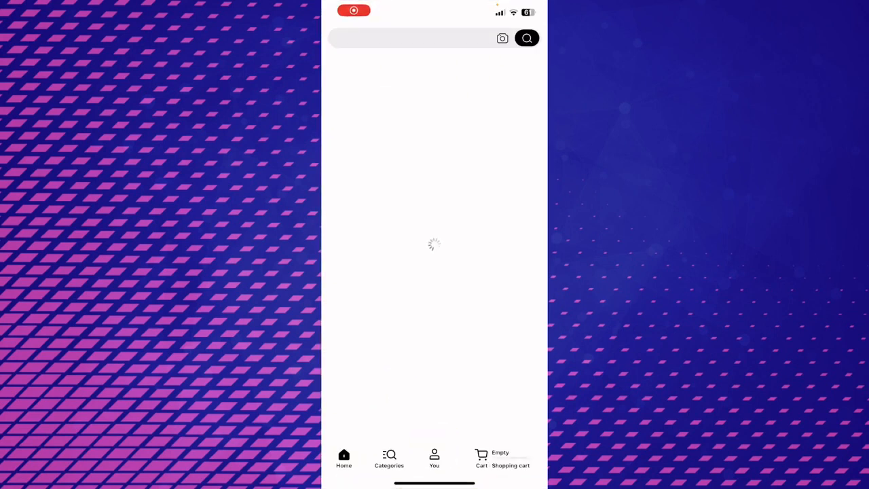